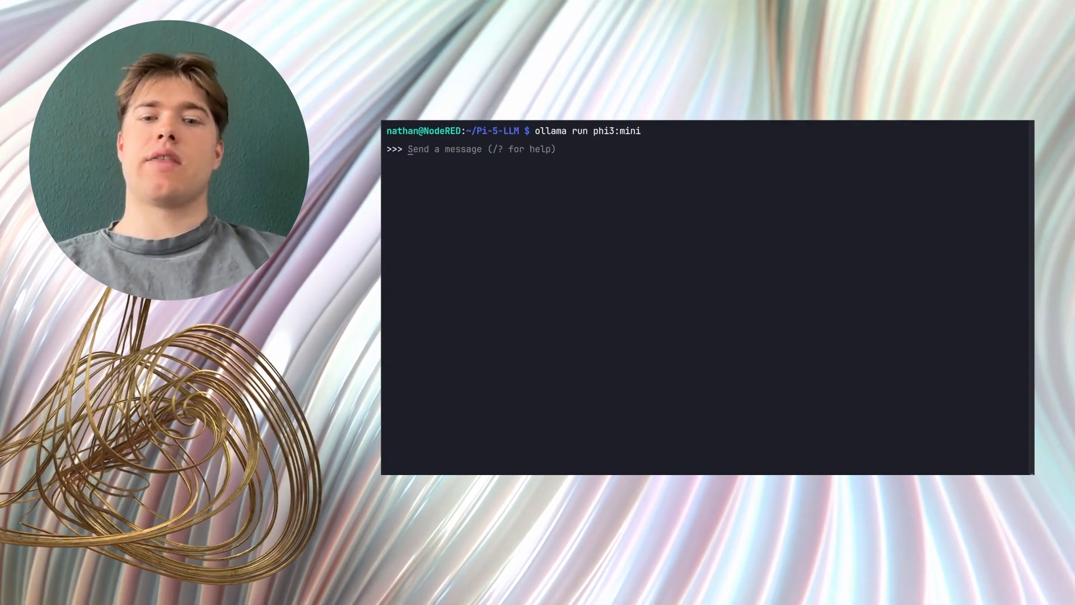
{"action": "type", "text": "Wha"}
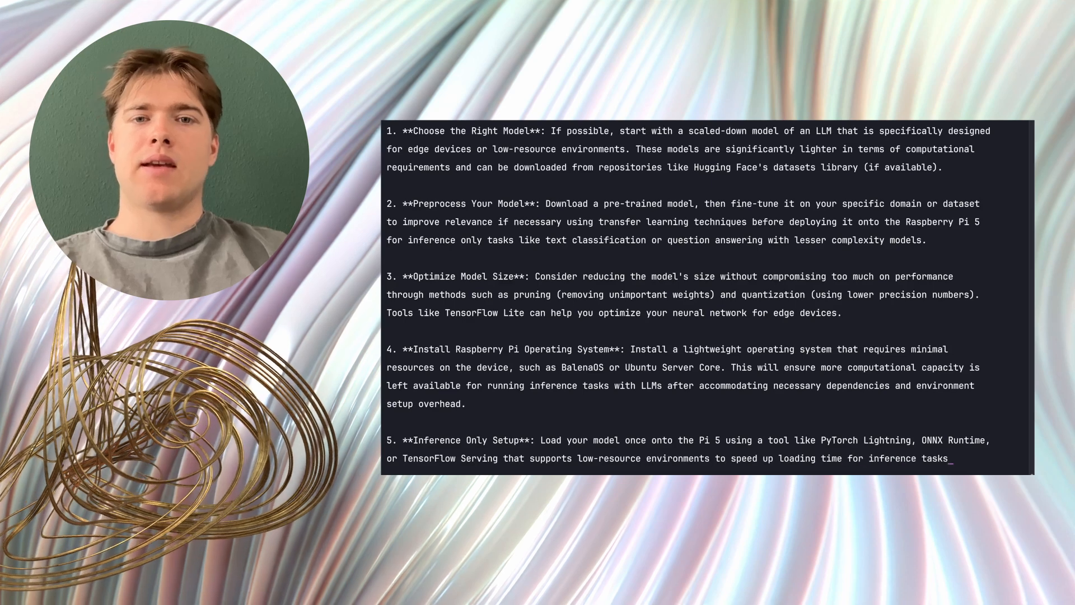
{"action": "scroll", "scroll_direction": "down", "scroll_amount": 3}
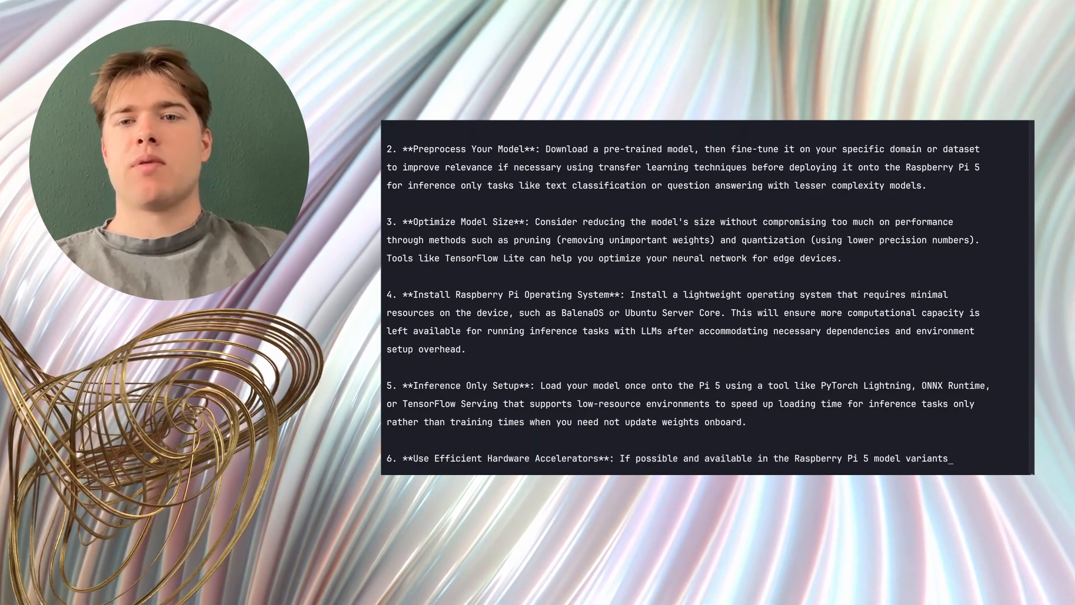
{"action": "scroll", "scroll_direction": "down", "scroll_amount": 3}
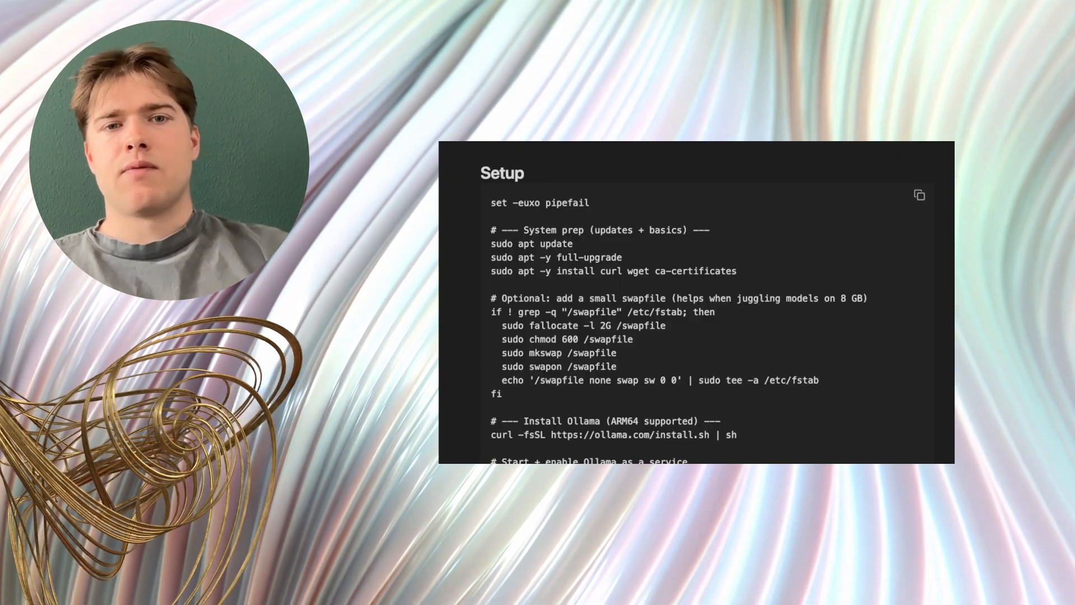
{"action": "scroll", "scroll_direction": "down", "scroll_amount": 3}
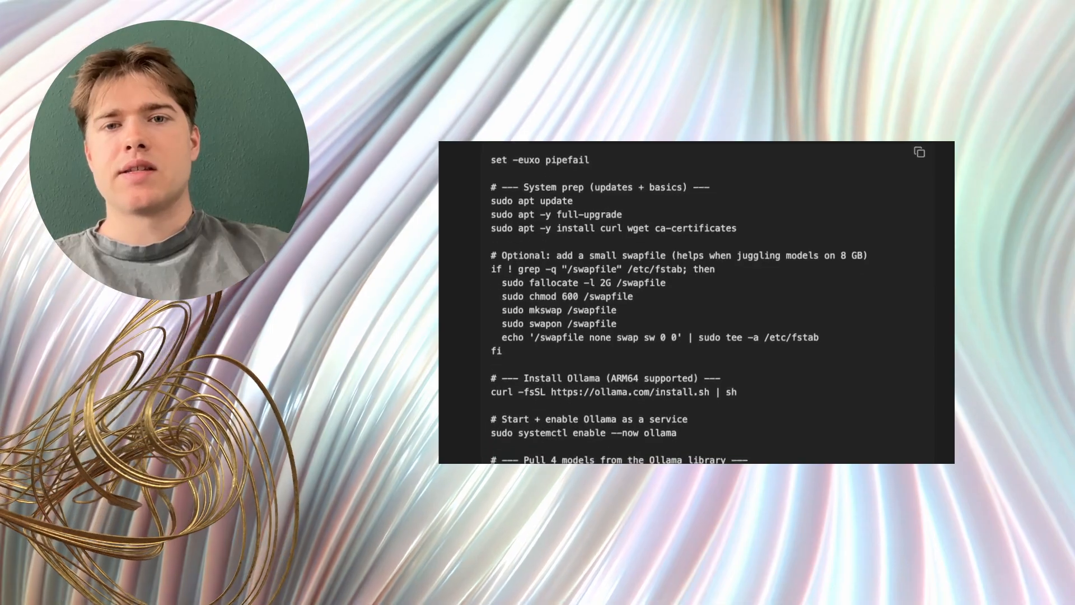
{"action": "scroll", "scroll_direction": "down", "scroll_amount": 3}
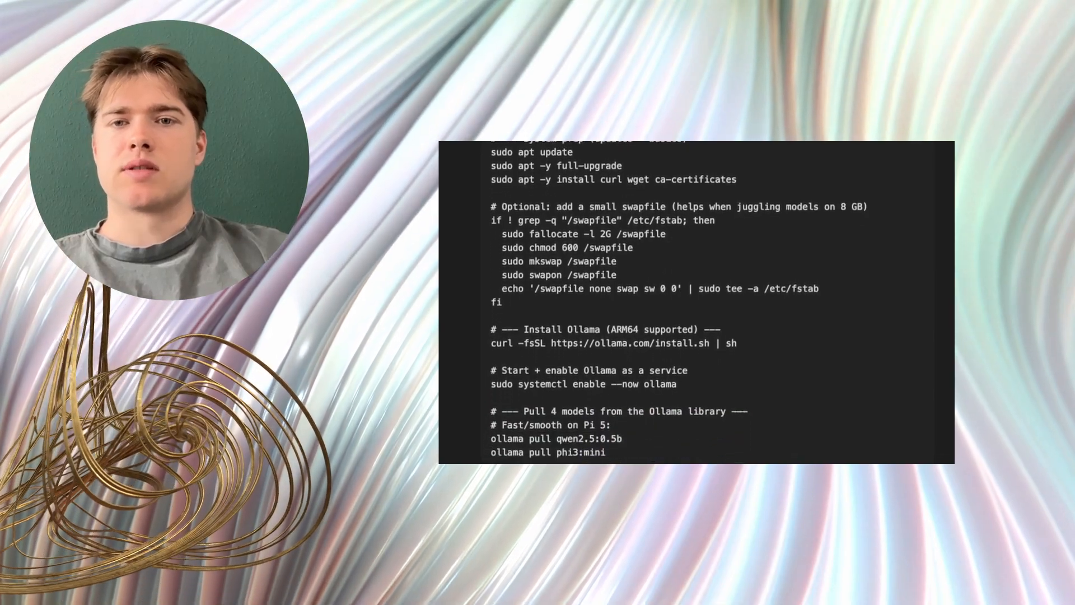
{"action": "scroll", "scroll_direction": "down", "scroll_amount": 3}
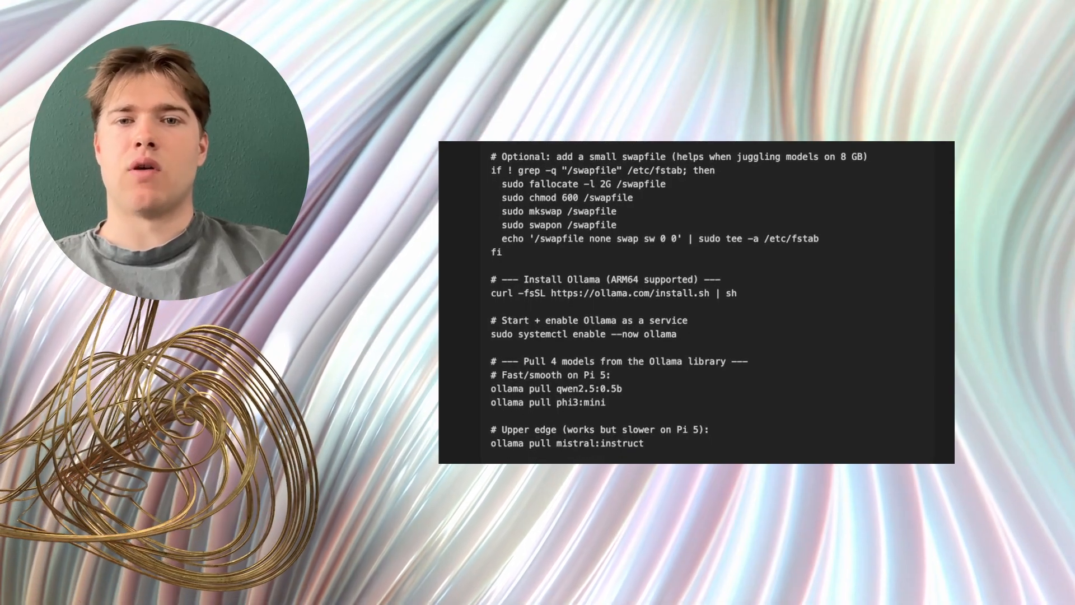
{"action": "scroll", "scroll_direction": "down", "scroll_amount": 3}
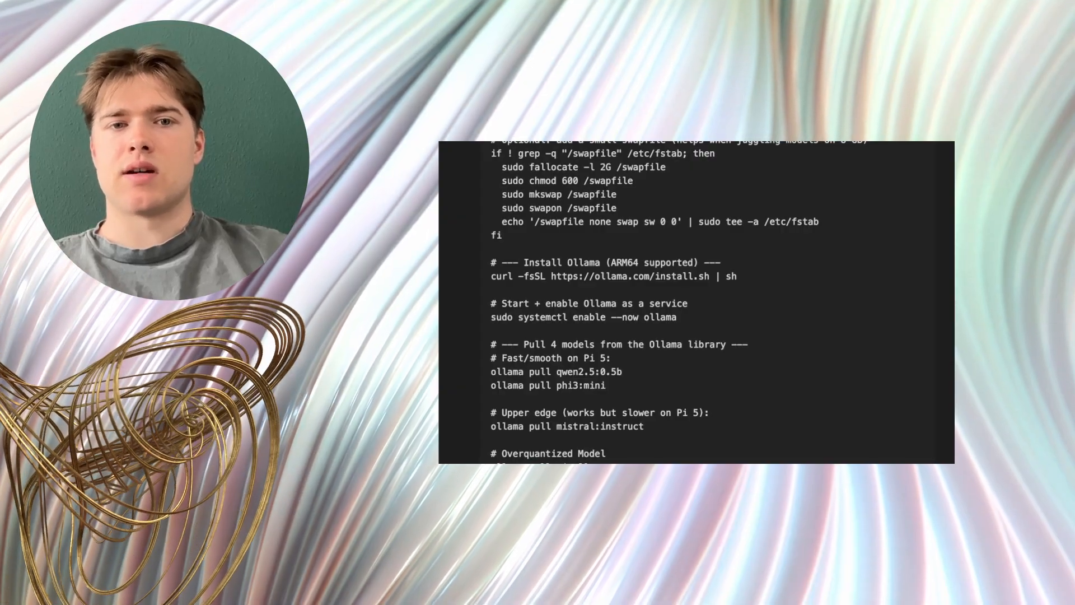
{"action": "scroll", "scroll_direction": "down", "scroll_amount": 3}
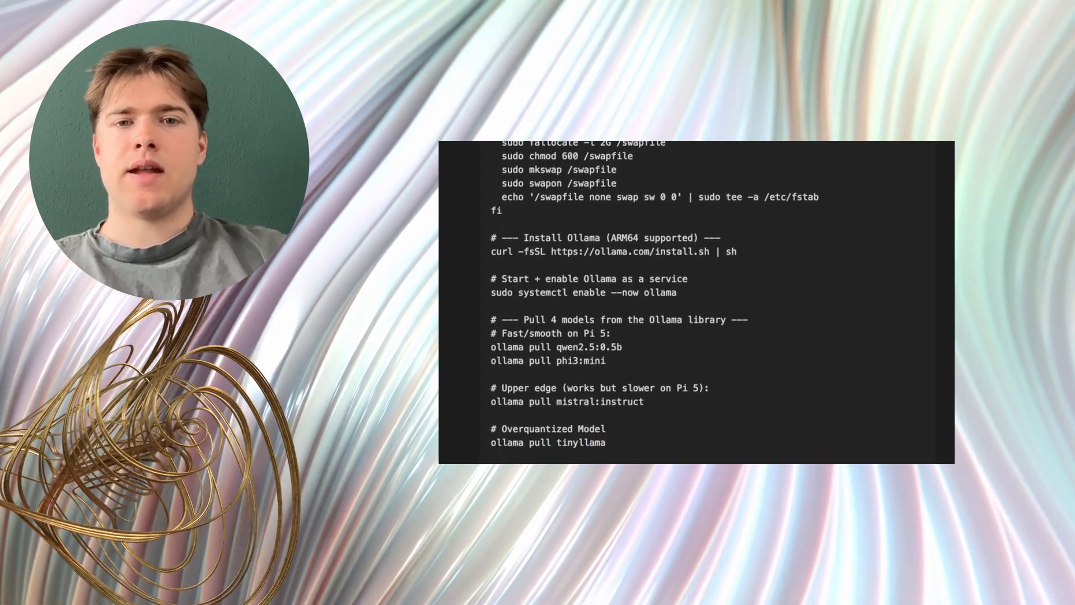
{"action": "scroll", "scroll_direction": "down", "scroll_amount": 3}
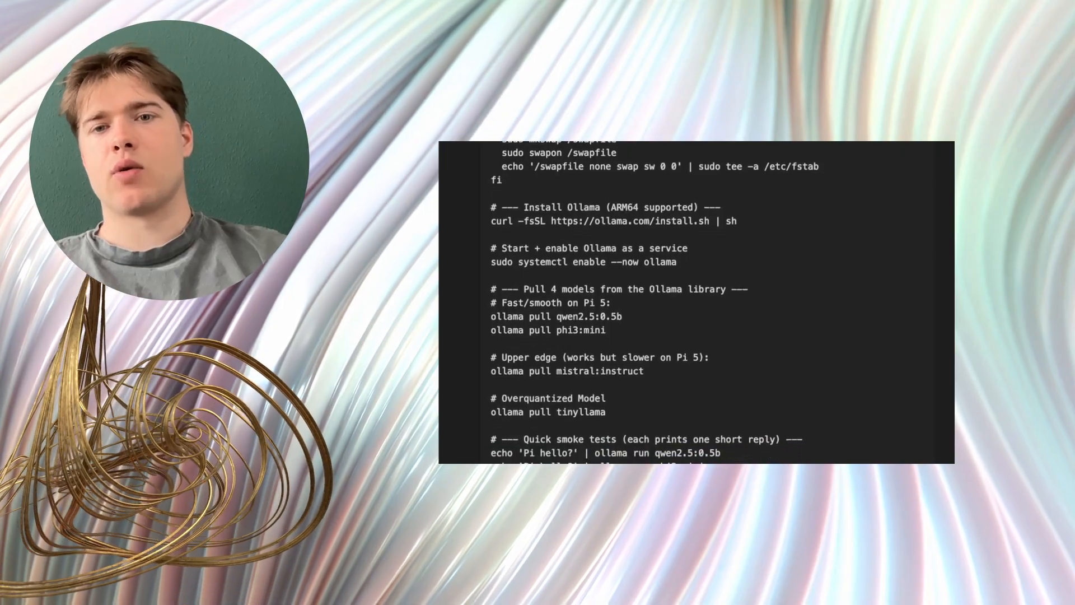
{"action": "scroll", "scroll_direction": "down", "scroll_amount": 3}
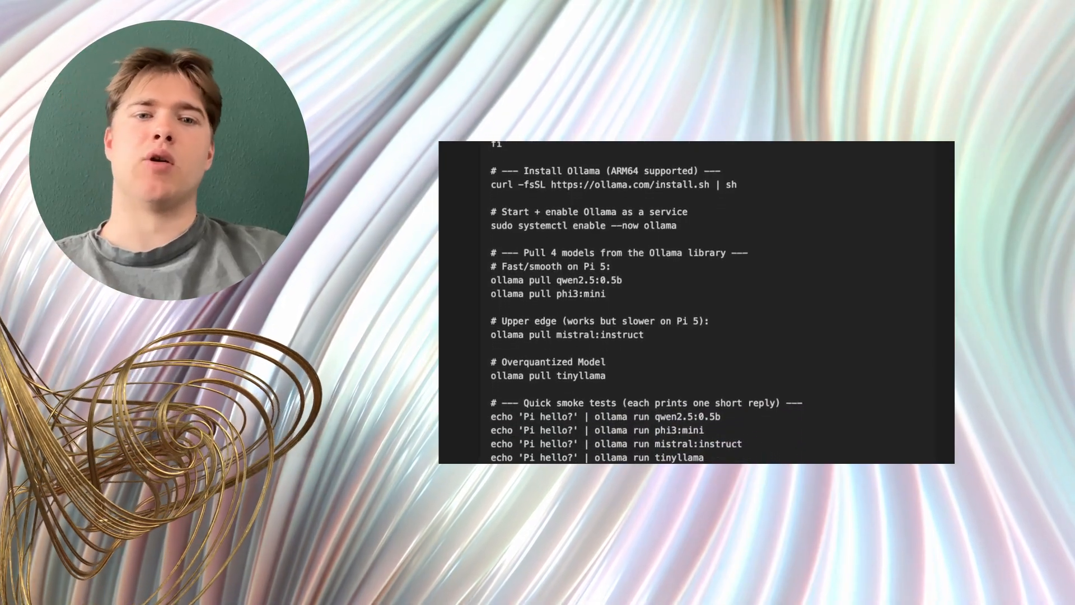